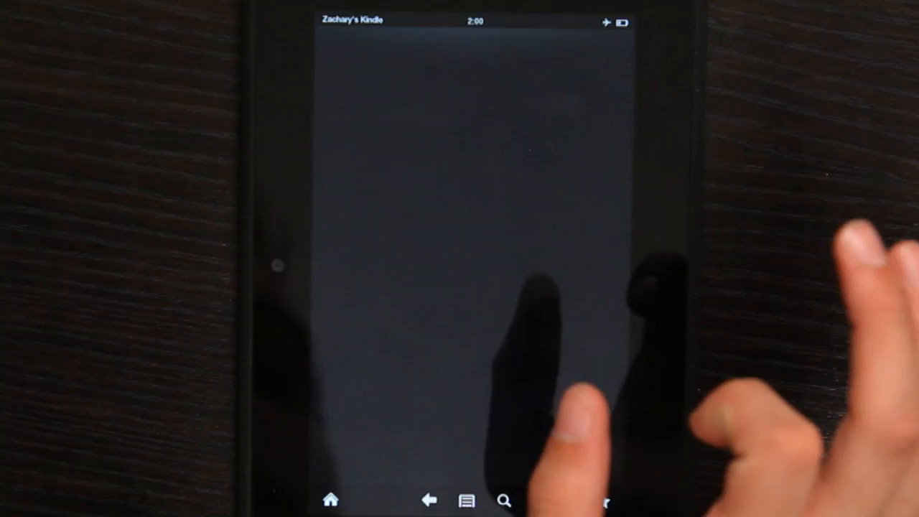
Try loading a web page in Silk and get the Airplane Mode network warning
left_click(505, 500)
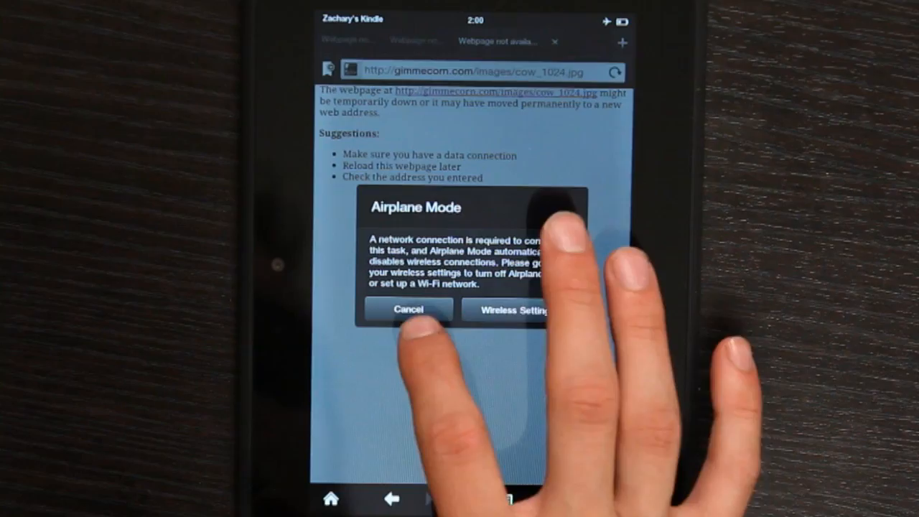
Turn Airplane Mode off, Wi-Fi on, and connect to the Ramble Productions network
left_click(508, 309)
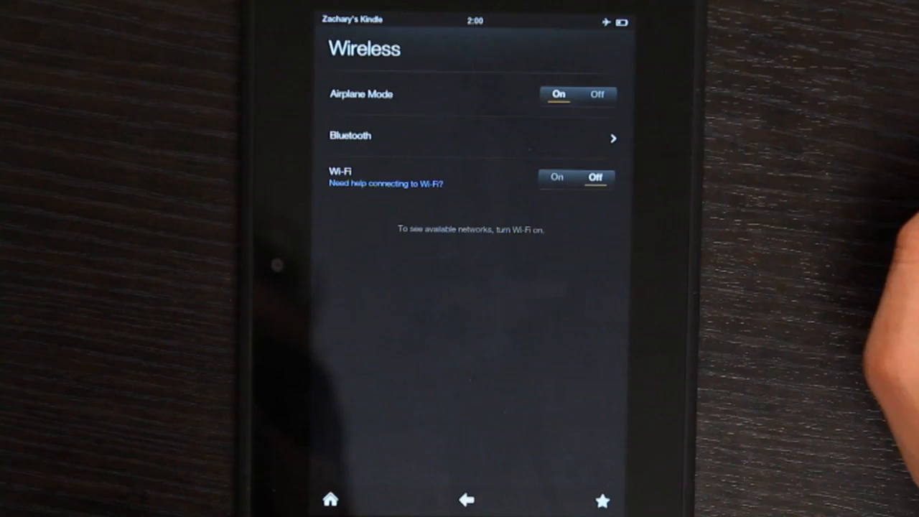
left_click(596, 94)
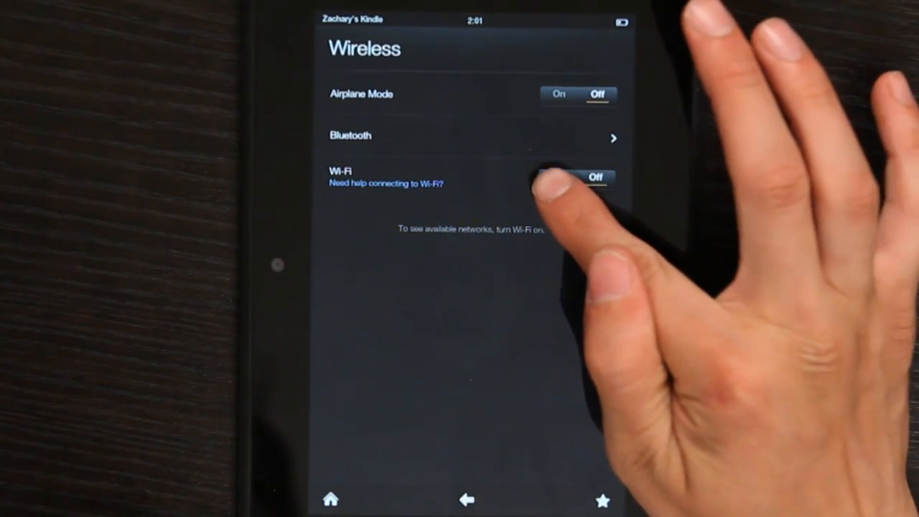
left_click(557, 177)
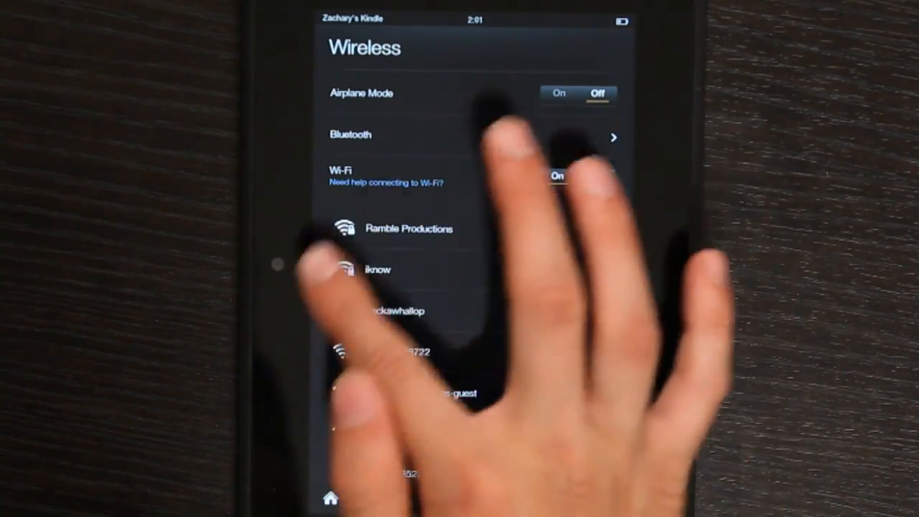
left_click(557, 175)
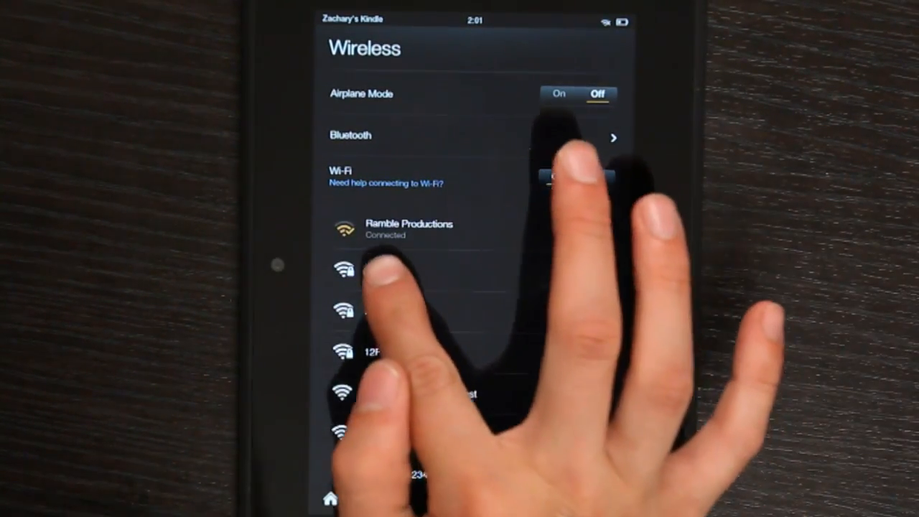